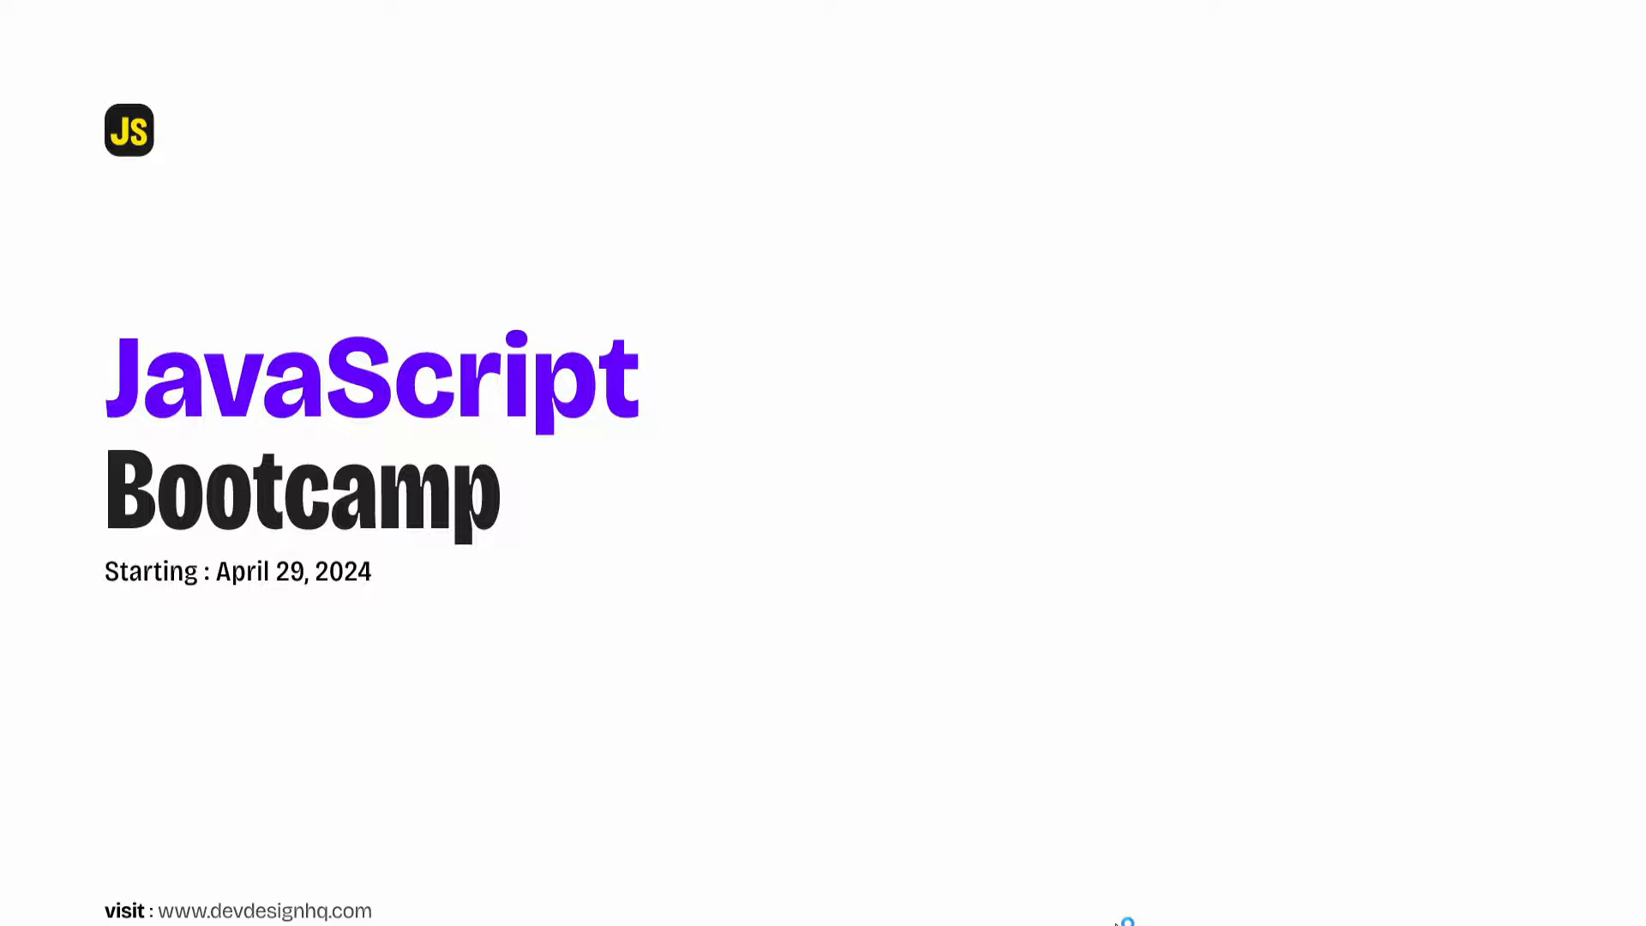
pyautogui.moveTo(605, 706)
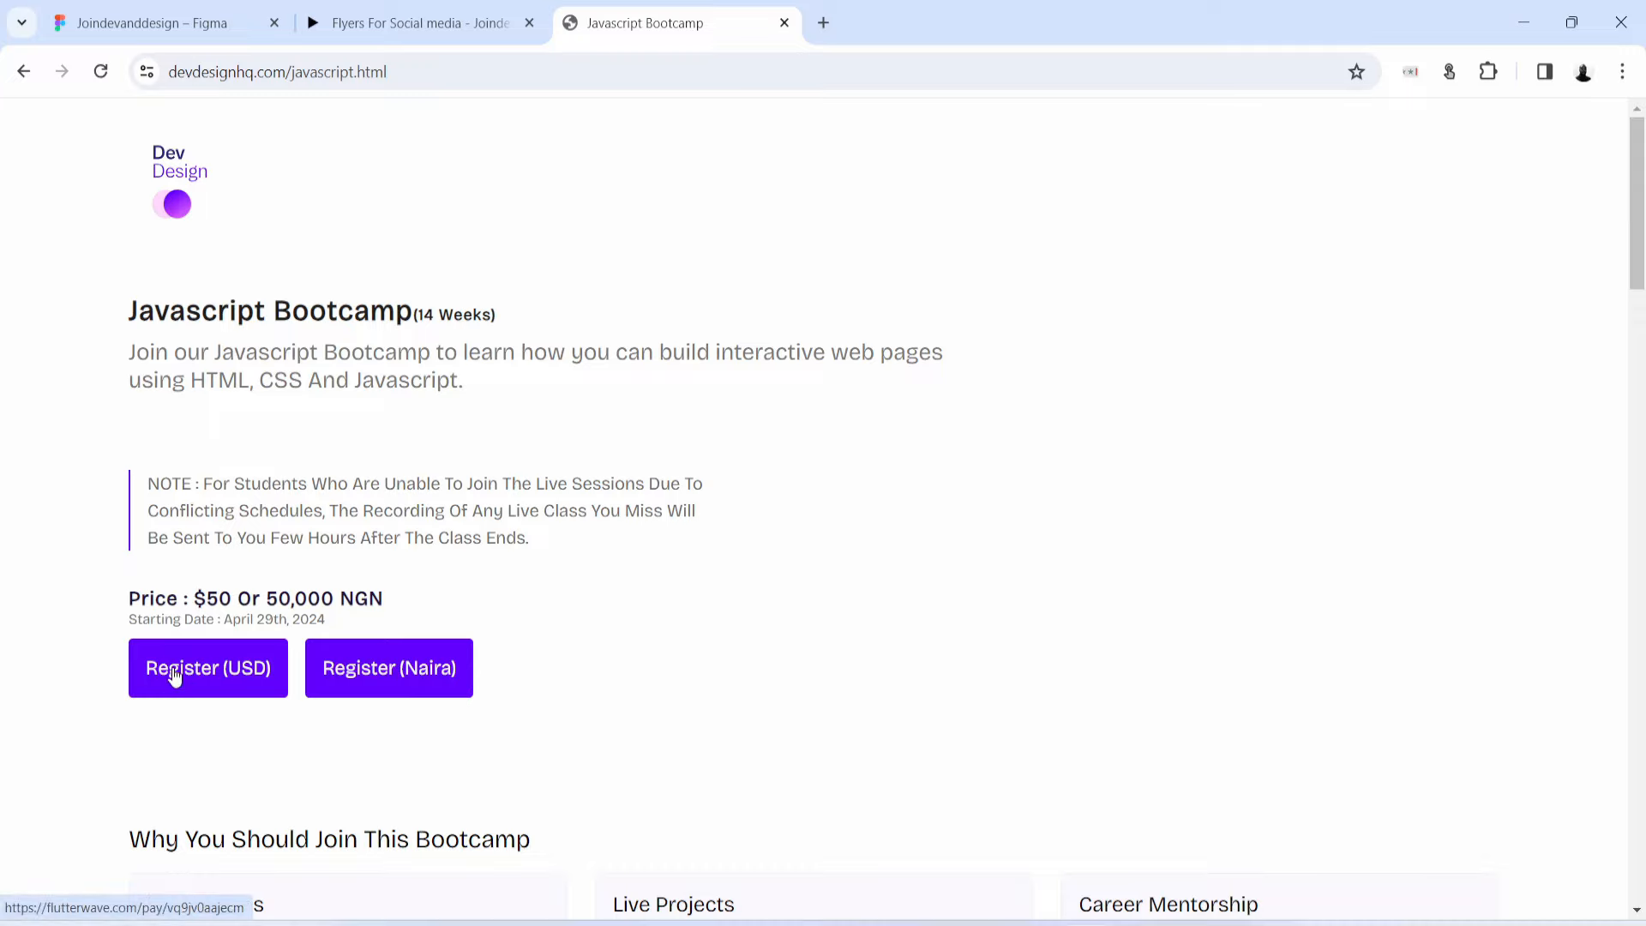
pyautogui.moveTo(389, 667)
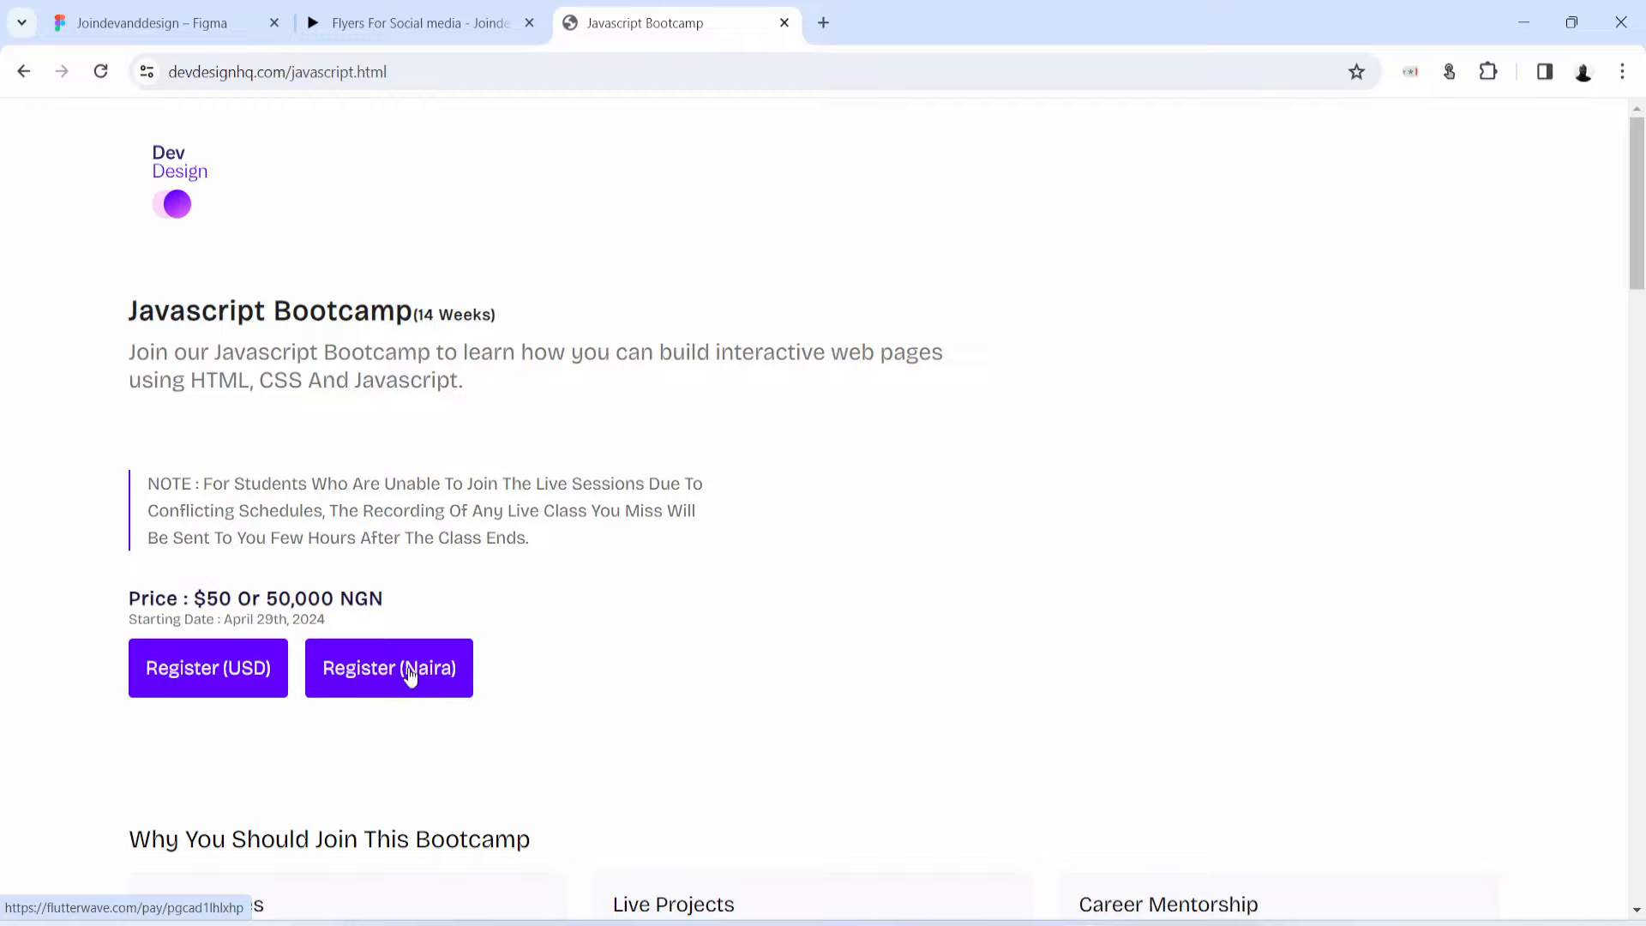
pyautogui.moveTo(404, 681)
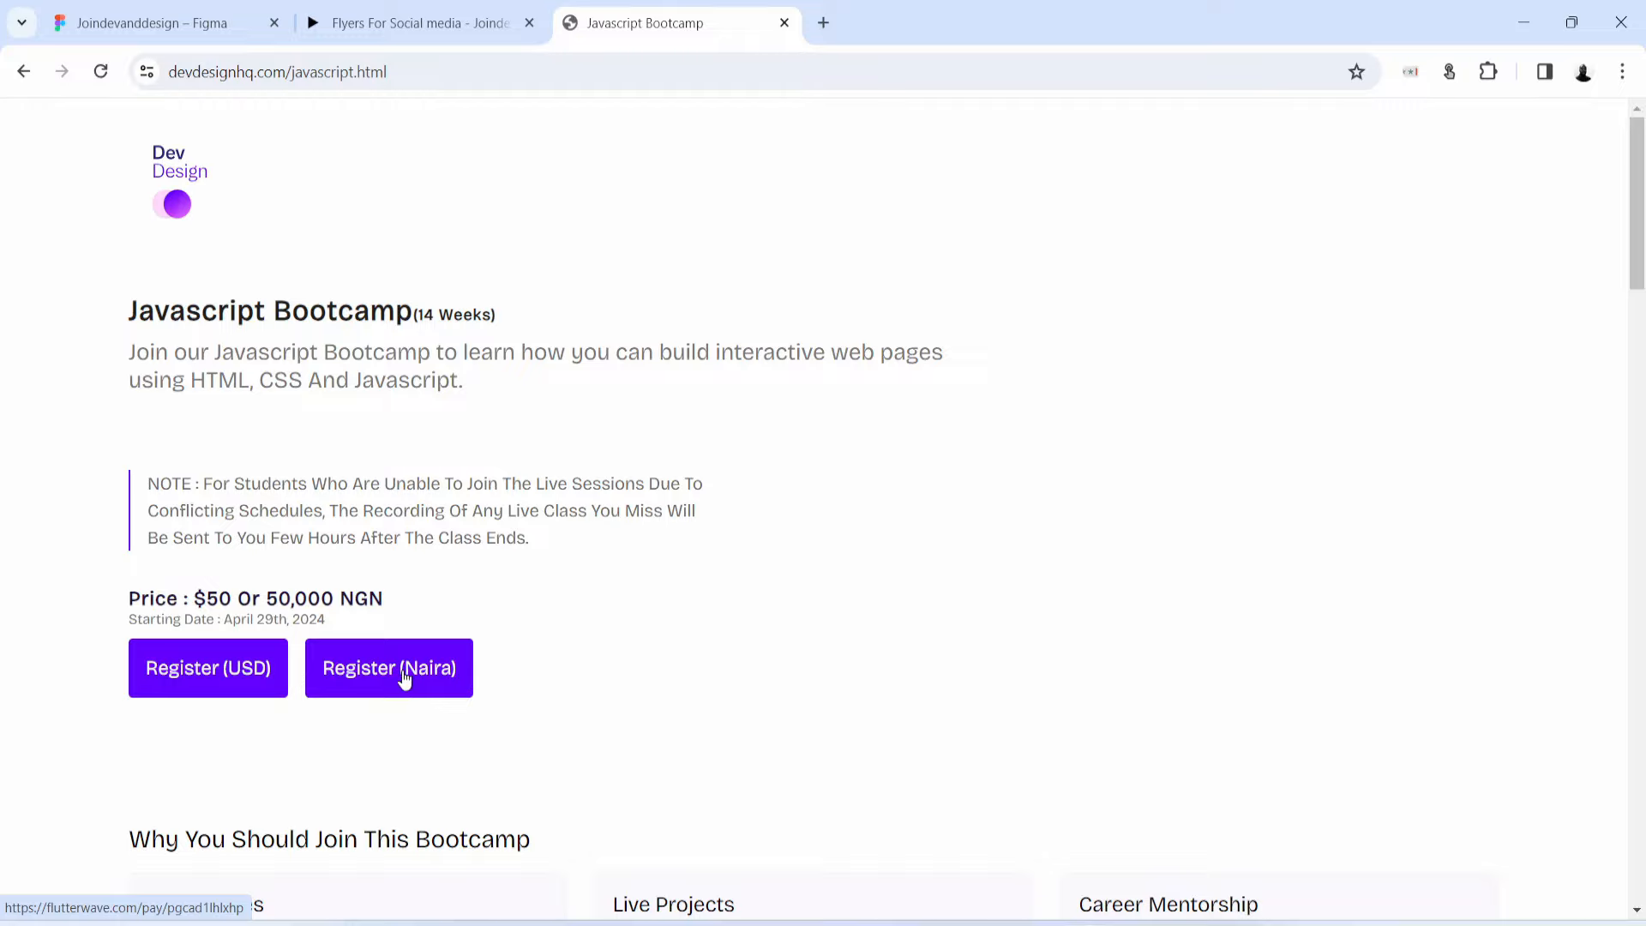